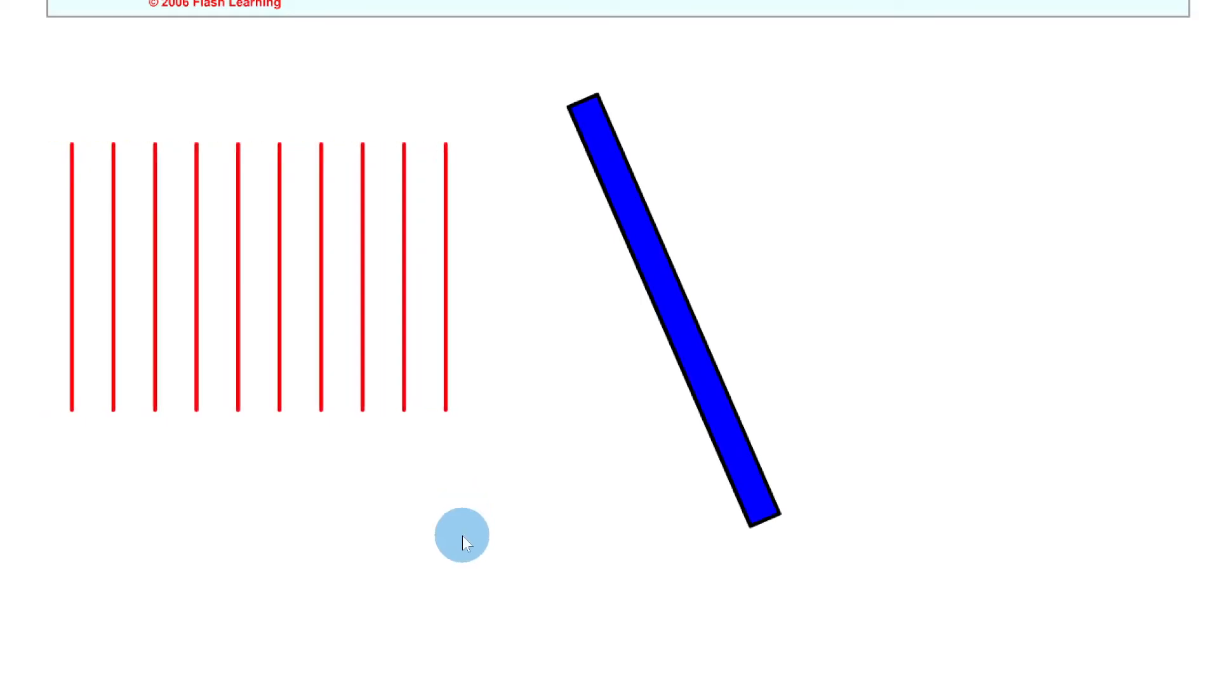
# Run the reflection animation until incident and reflected rays and the dashed normal are drawn.
pyautogui.moveTo(461, 535); pyautogui.dragTo(351, 329)
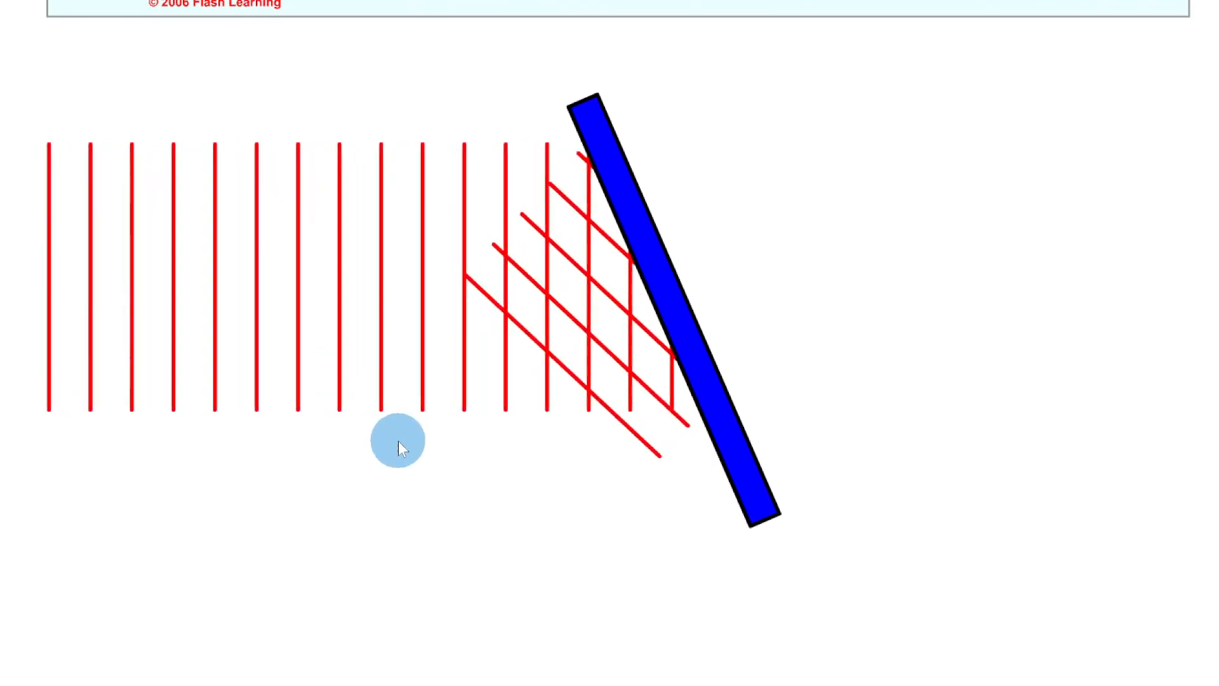
pyautogui.moveTo(398, 441); pyautogui.dragTo(190, 197)
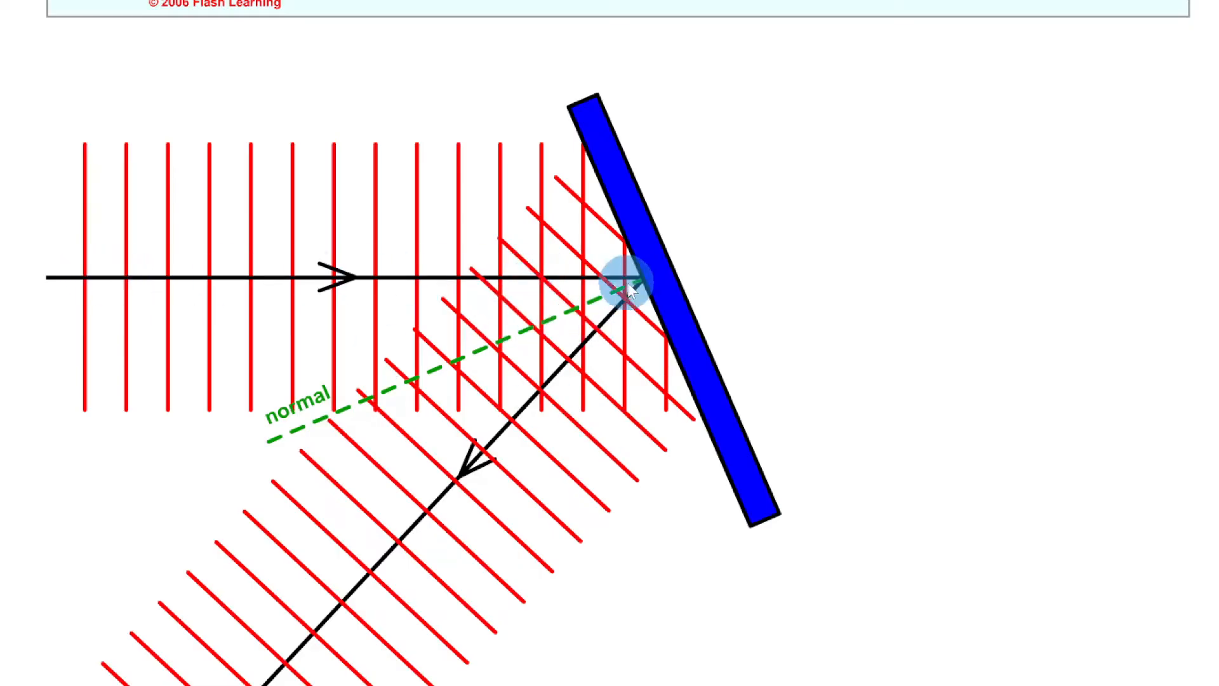
pyautogui.moveTo(630, 279); pyautogui.dragTo(520, 366)
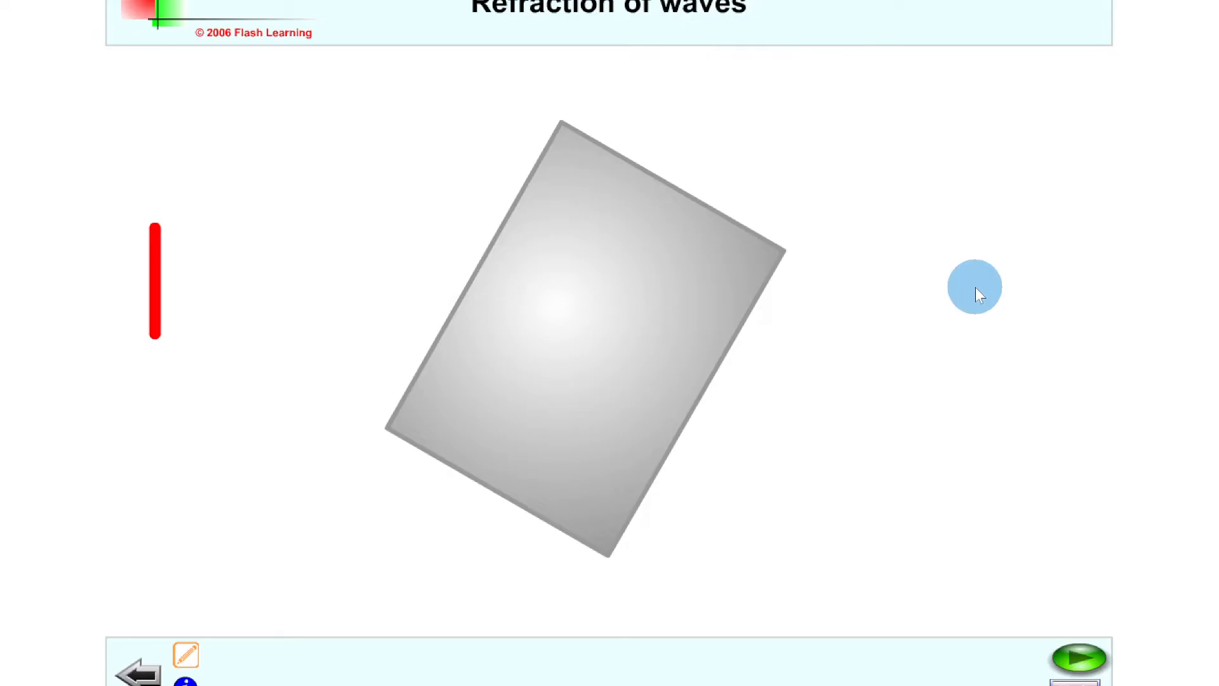
pyautogui.moveTo(975, 285); pyautogui.dragTo(559, 323)
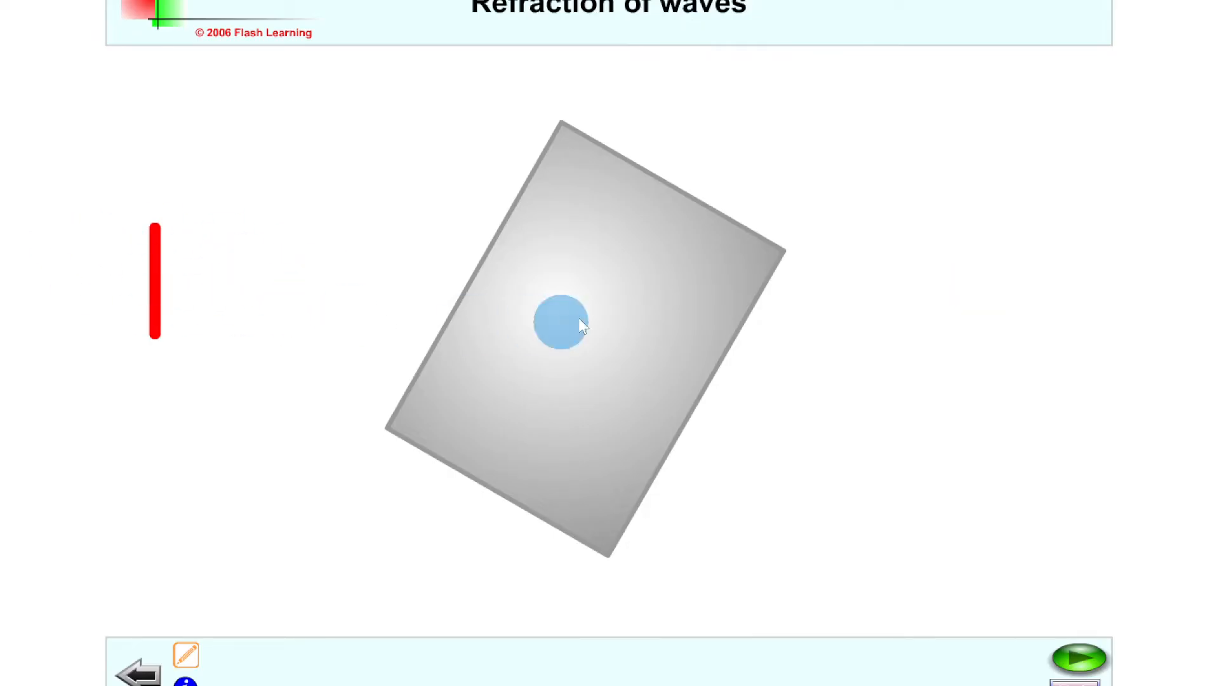
pyautogui.moveTo(559, 323); pyautogui.dragTo(1062, 363)
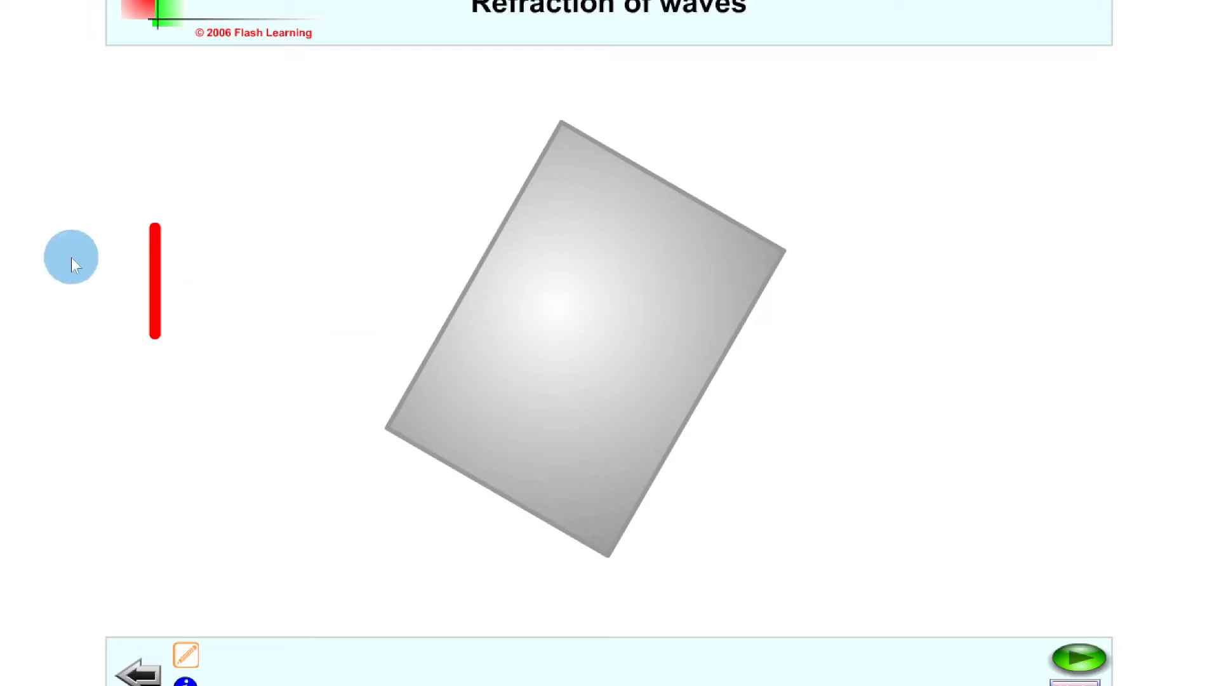
pyautogui.moveTo(71, 257); pyautogui.dragTo(490, 315)
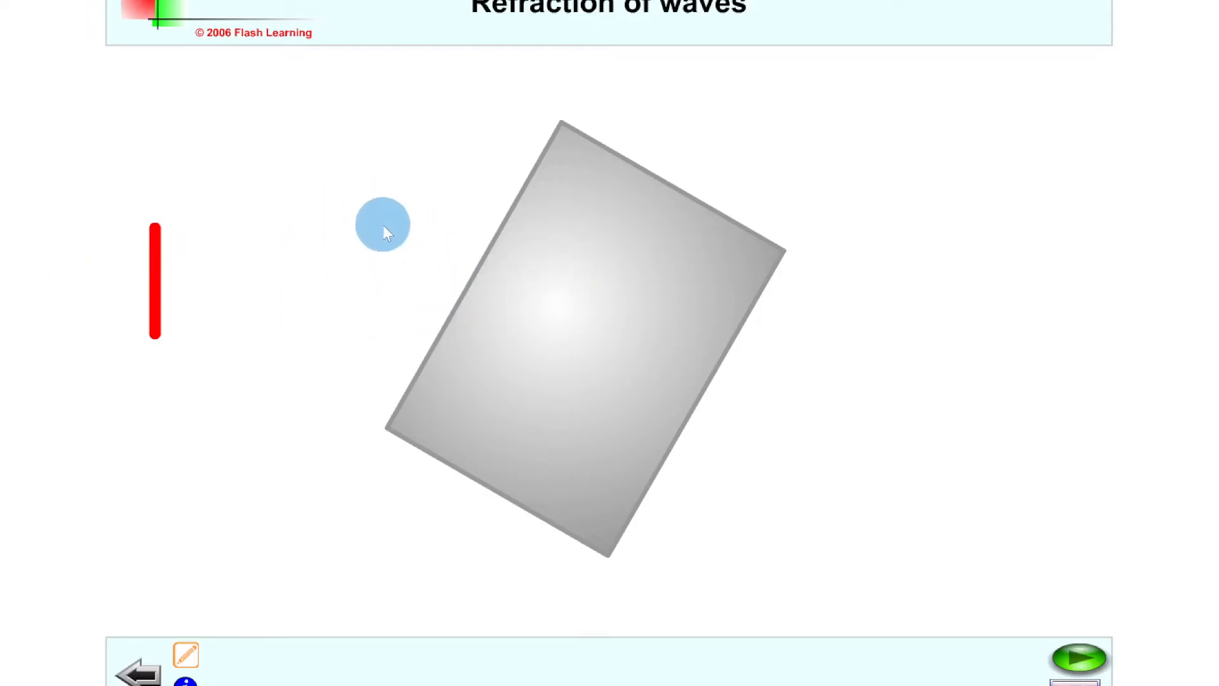
pyautogui.moveTo(382, 223); pyautogui.dragTo(285, 248)
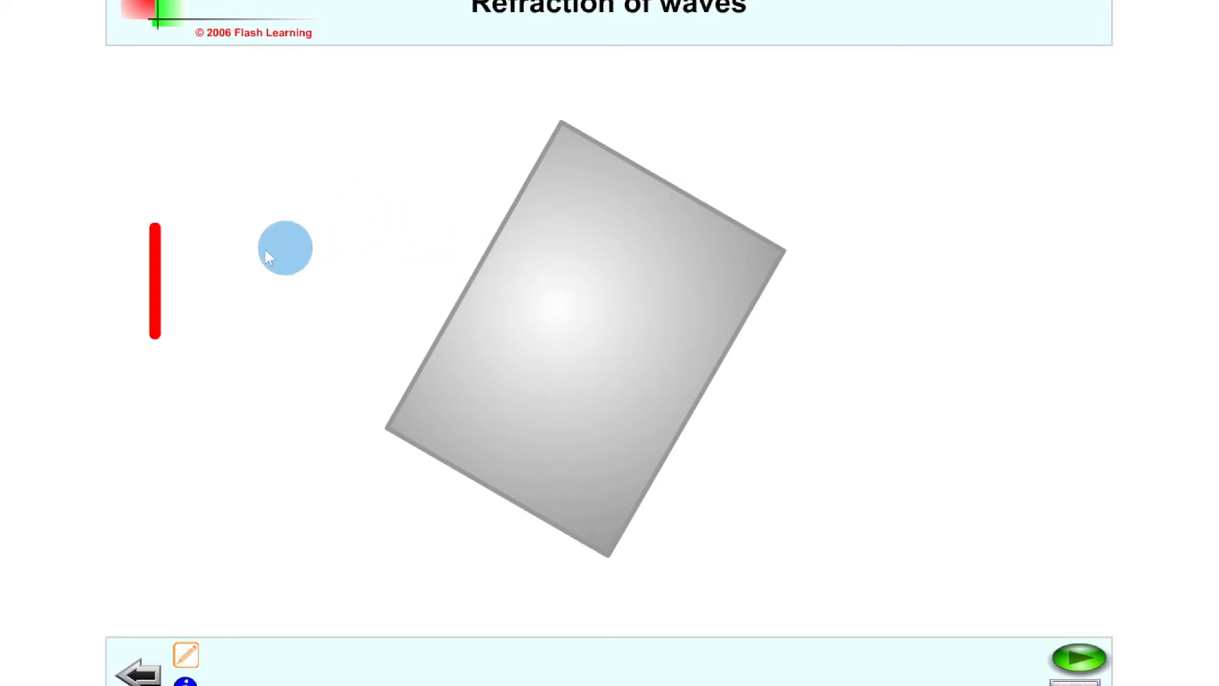
pyautogui.moveTo(285, 247); pyautogui.dragTo(110, 278)
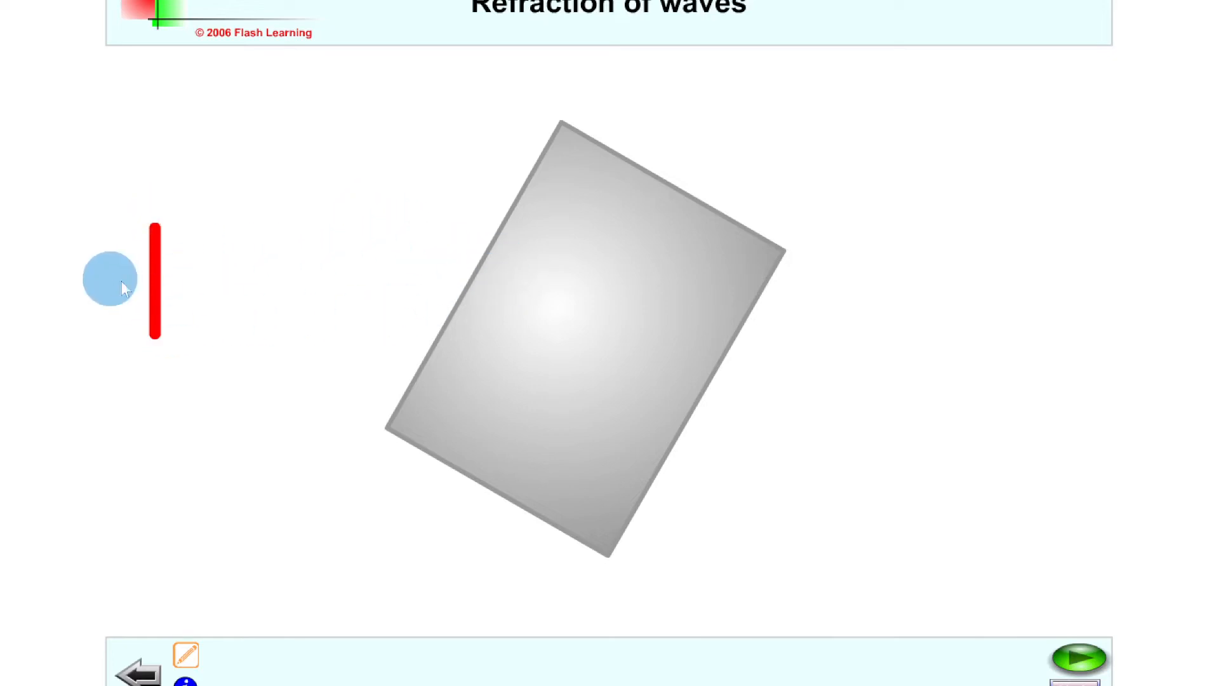
pyautogui.moveTo(111, 278); pyautogui.dragTo(1050, 307)
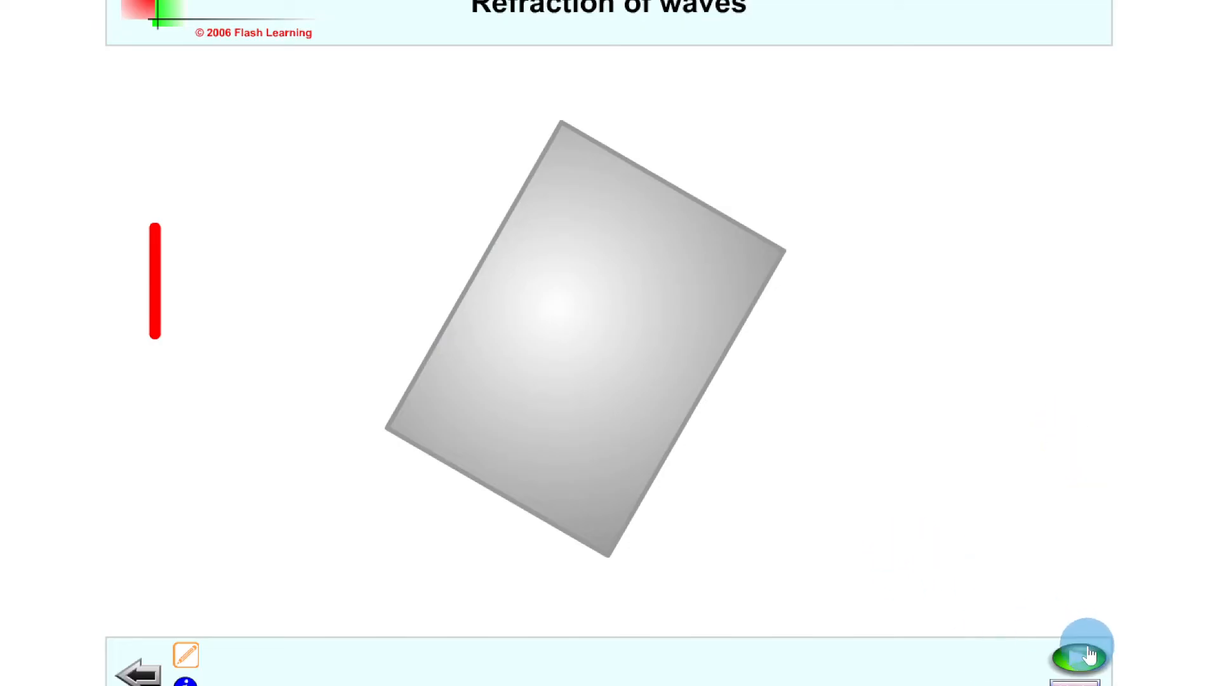
# Play the refraction animation so wavefronts bend through the glass block with angles i and r shown.
pyautogui.click(1086, 655)
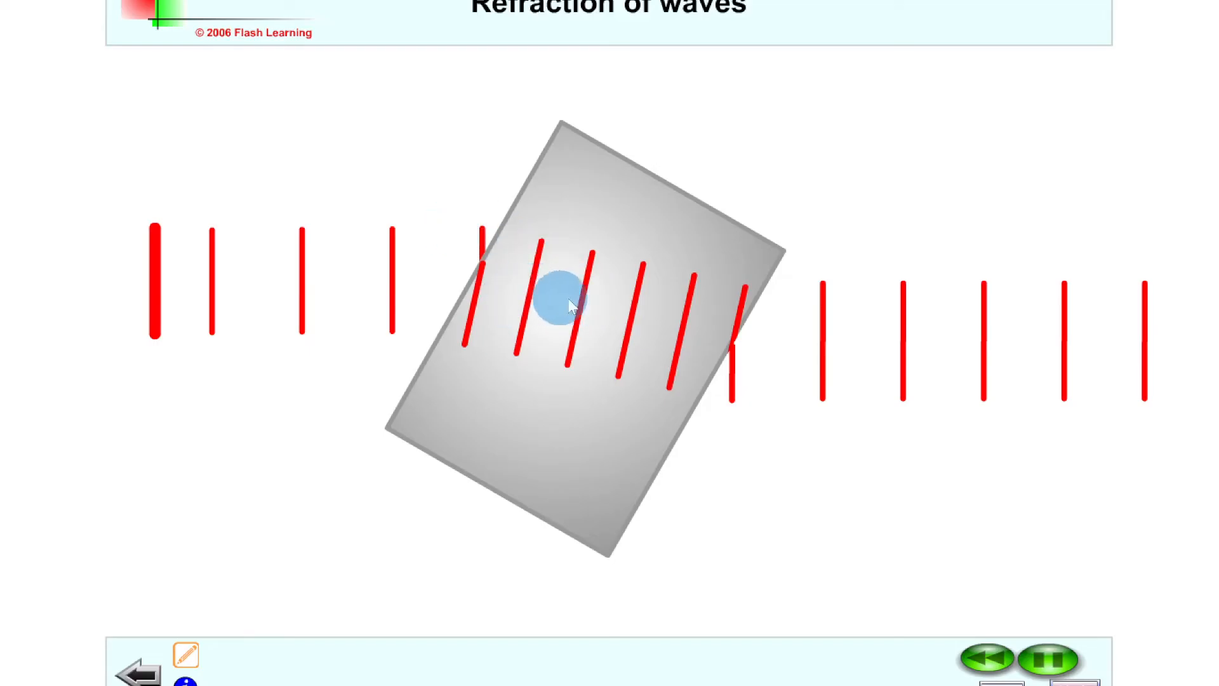
pyautogui.moveTo(563, 304); pyautogui.dragTo(1086, 522)
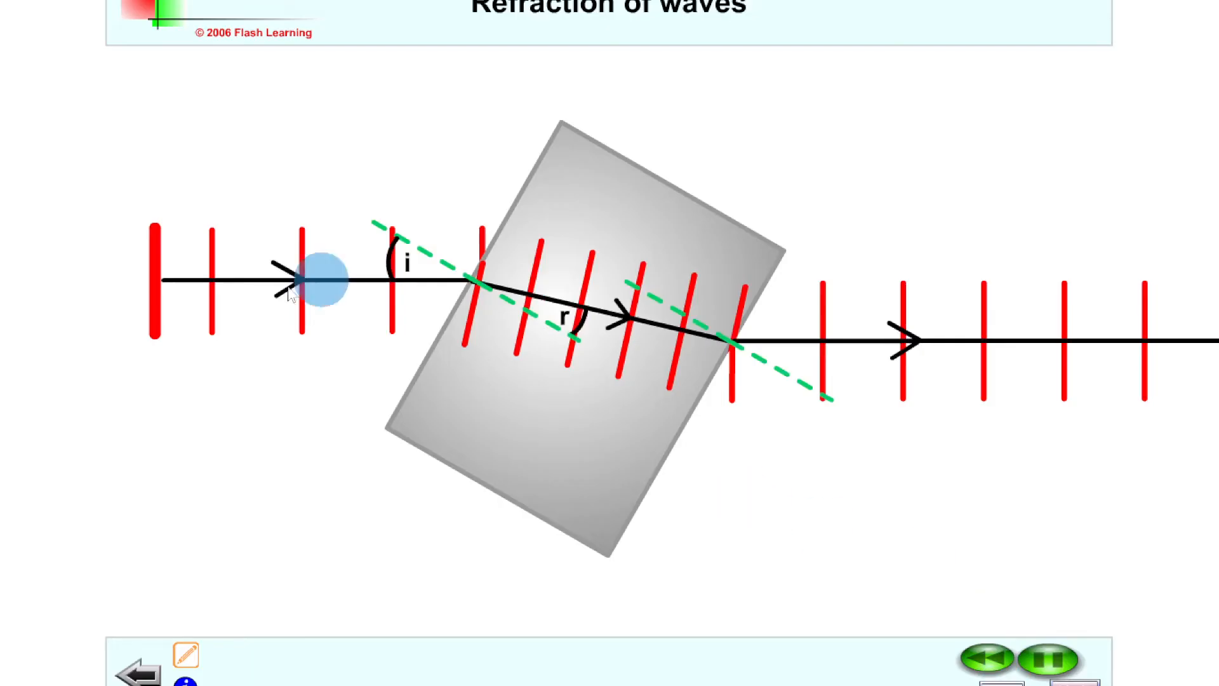
pyautogui.moveTo(318, 283); pyautogui.dragTo(361, 237)
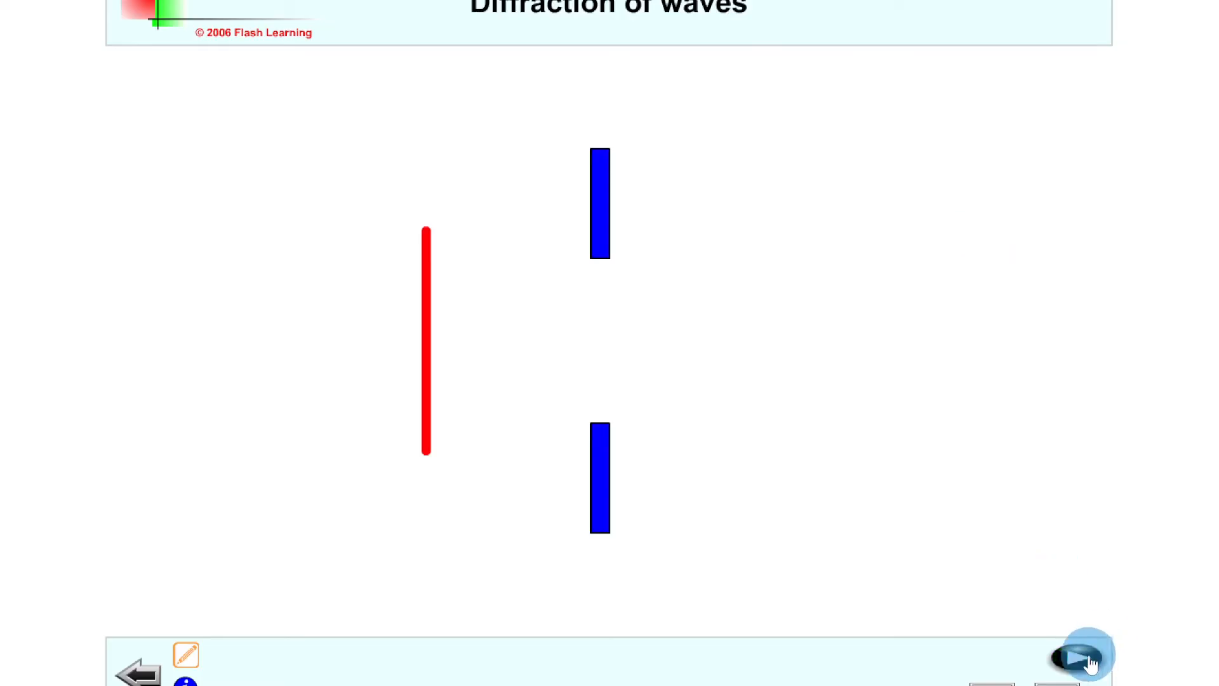
# Step through the diffraction examples from the narrow gap to the wider barrier gap.
pyautogui.click(1080, 655)
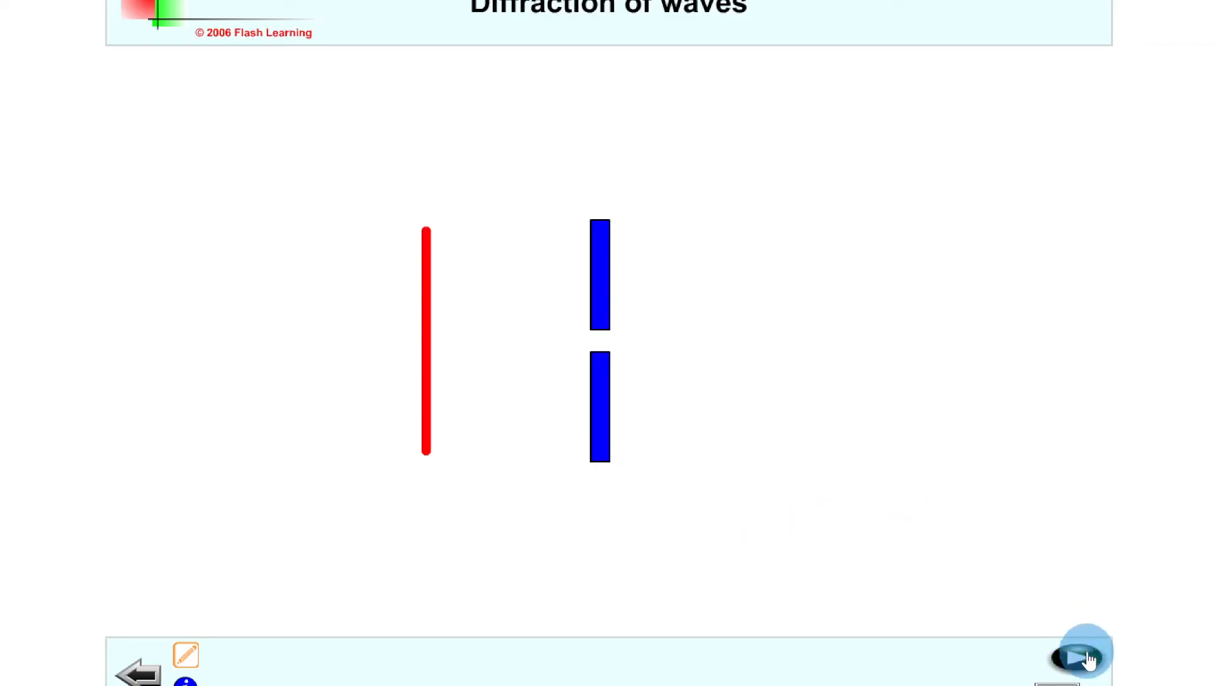
pyautogui.click(1082, 656)
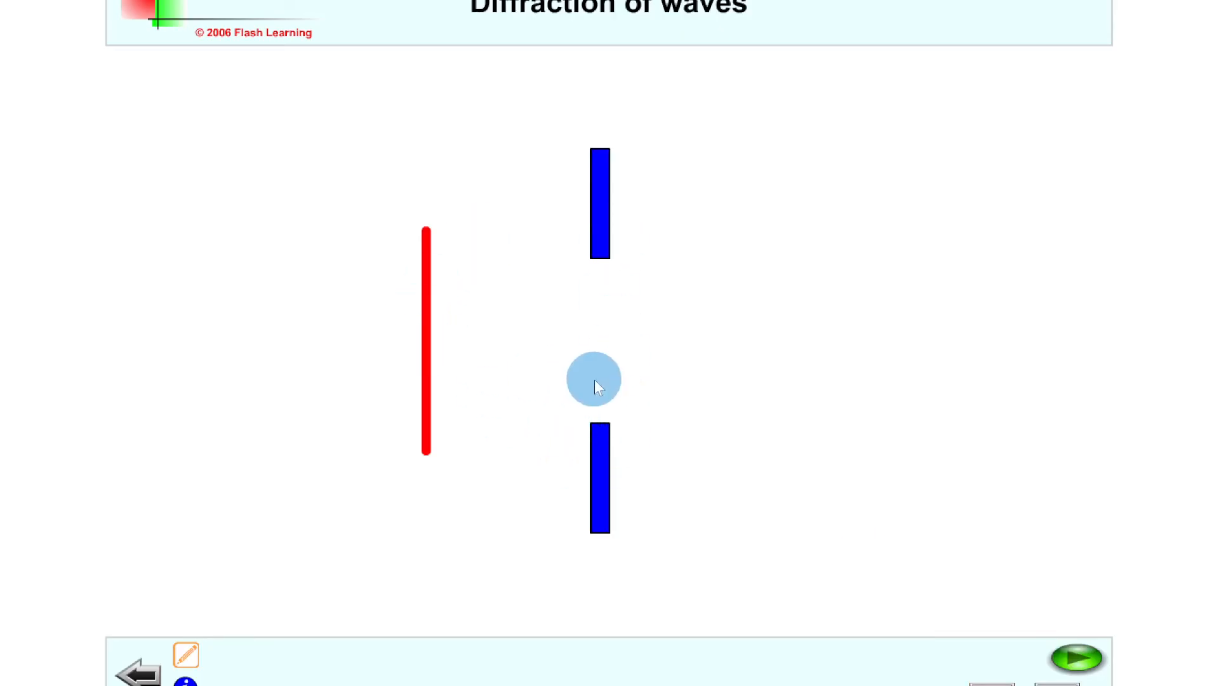
# Play waves through the wide gap, then rewind the diffraction animation to its start.
pyautogui.moveTo(593, 379); pyautogui.dragTo(491, 557)
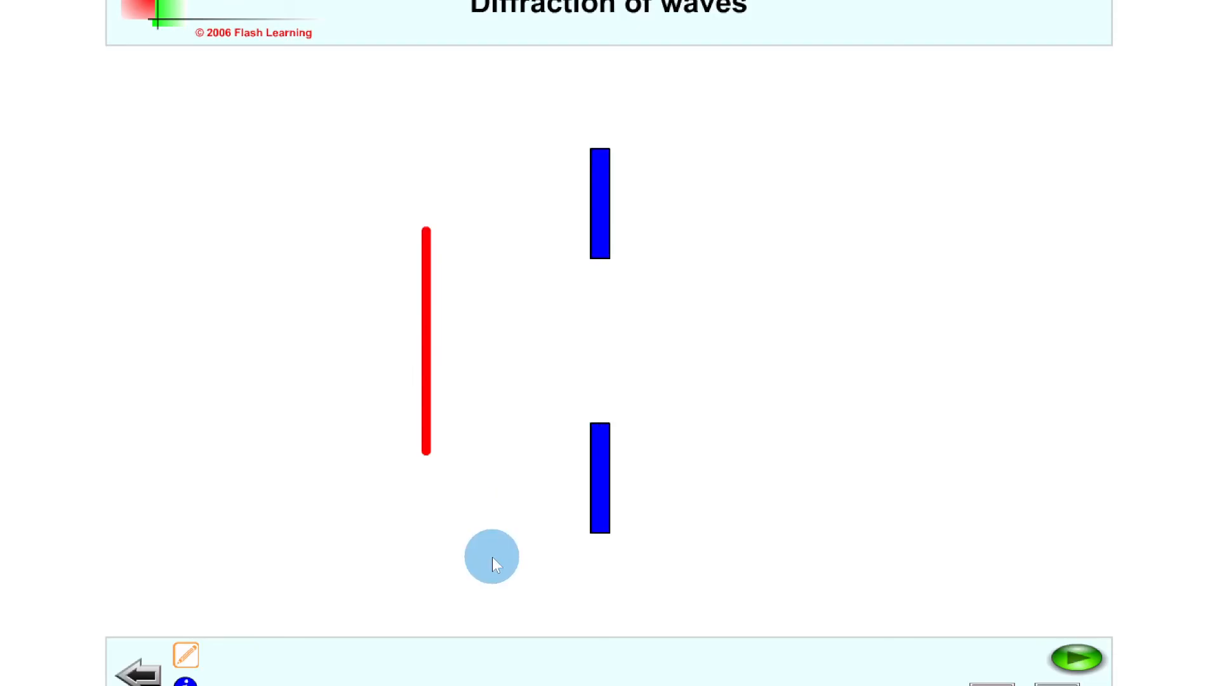
pyautogui.moveTo(1075, 657)
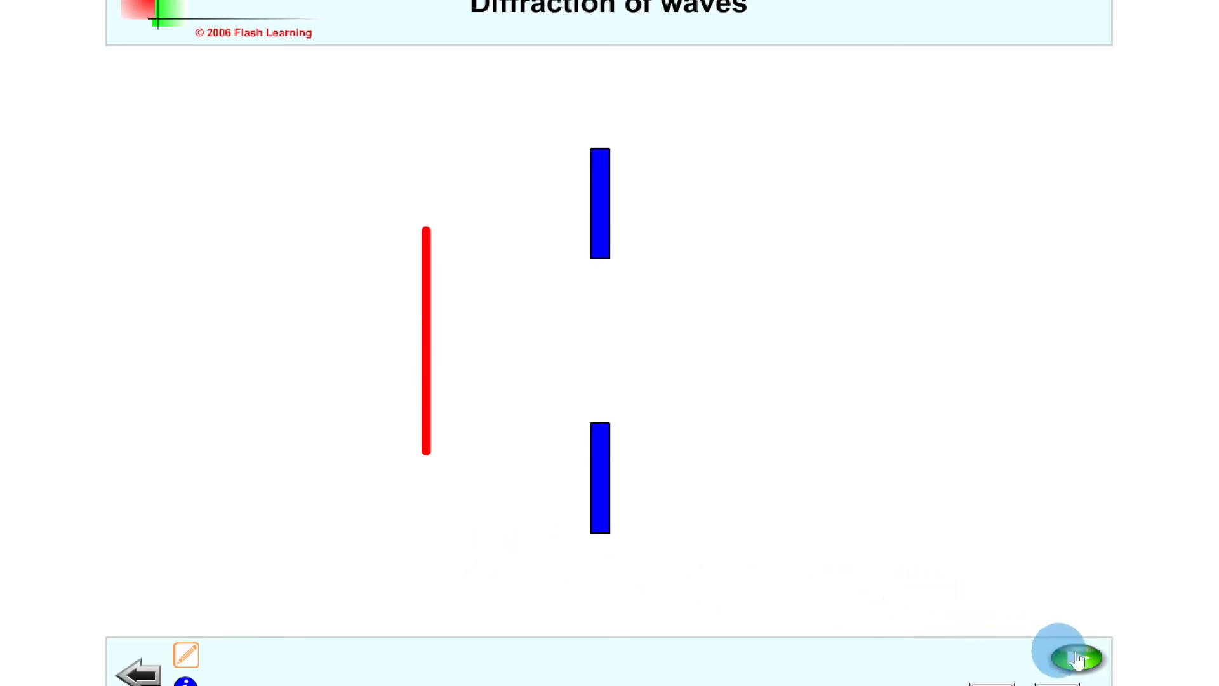
pyautogui.click(1076, 657)
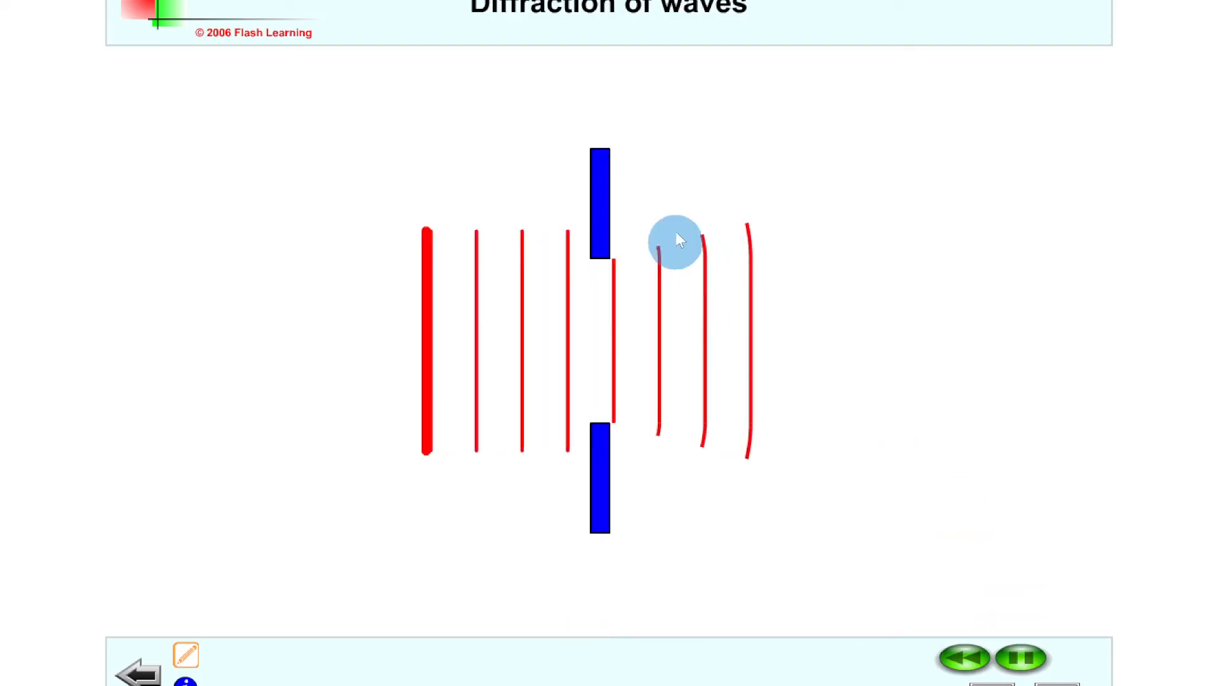
pyautogui.click(1020, 657)
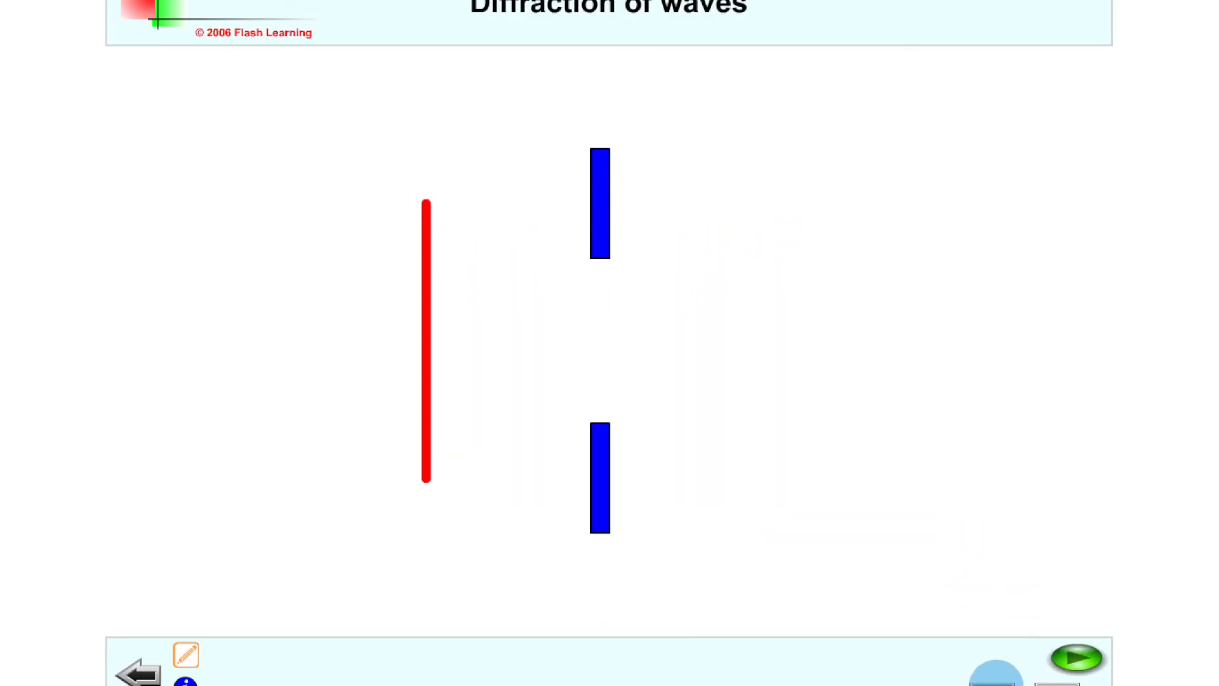